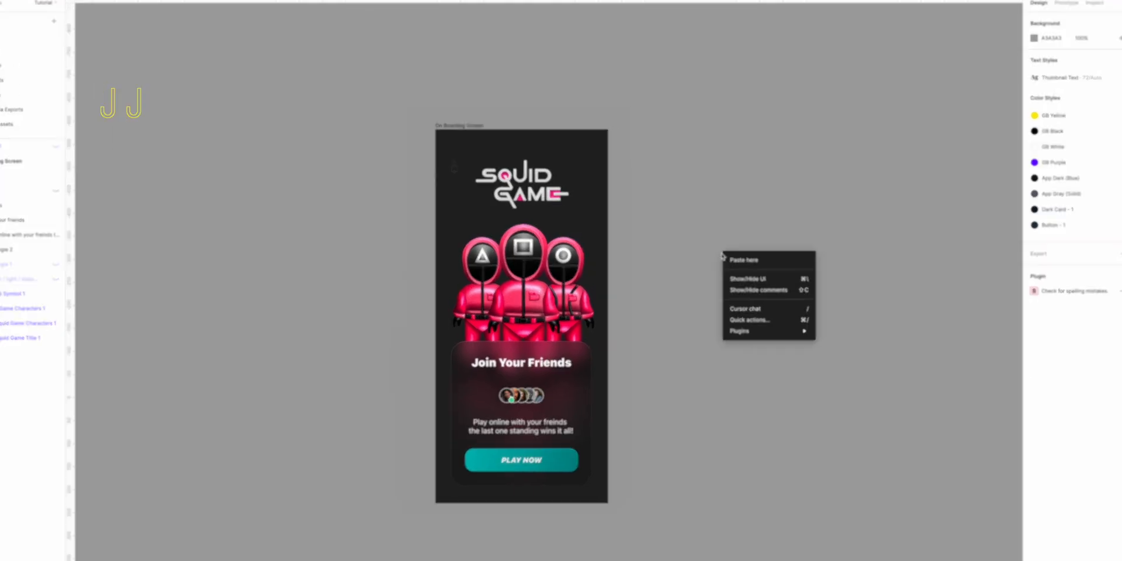
Launch the Jitter plugin and export the On Boarding Screen frame to Jitter.
{"action": "left_click", "coordinate": [739, 331]}
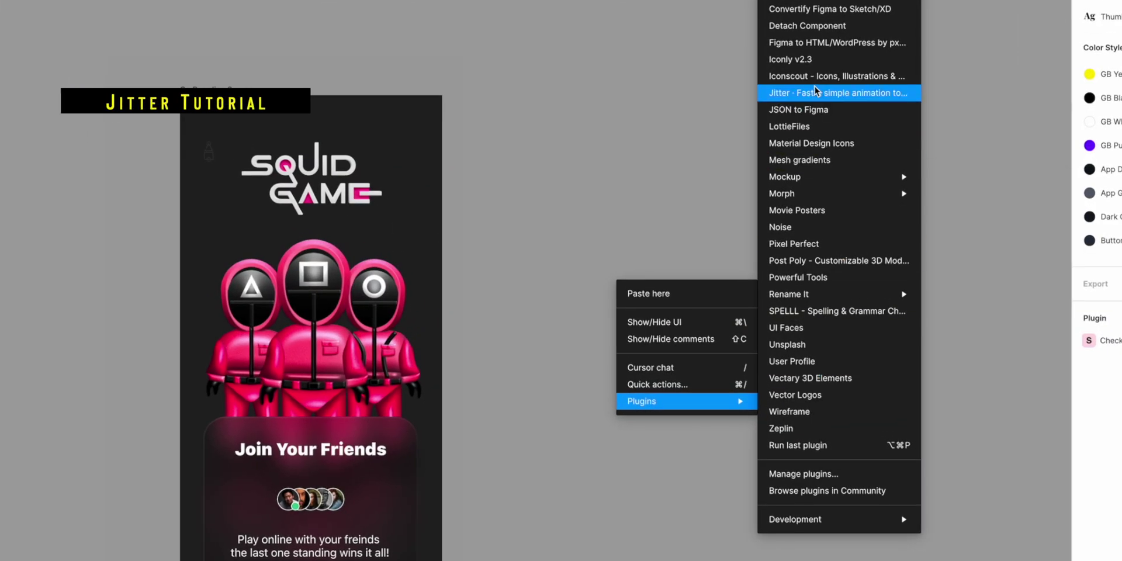
{"action": "left_click", "coordinate": [839, 92]}
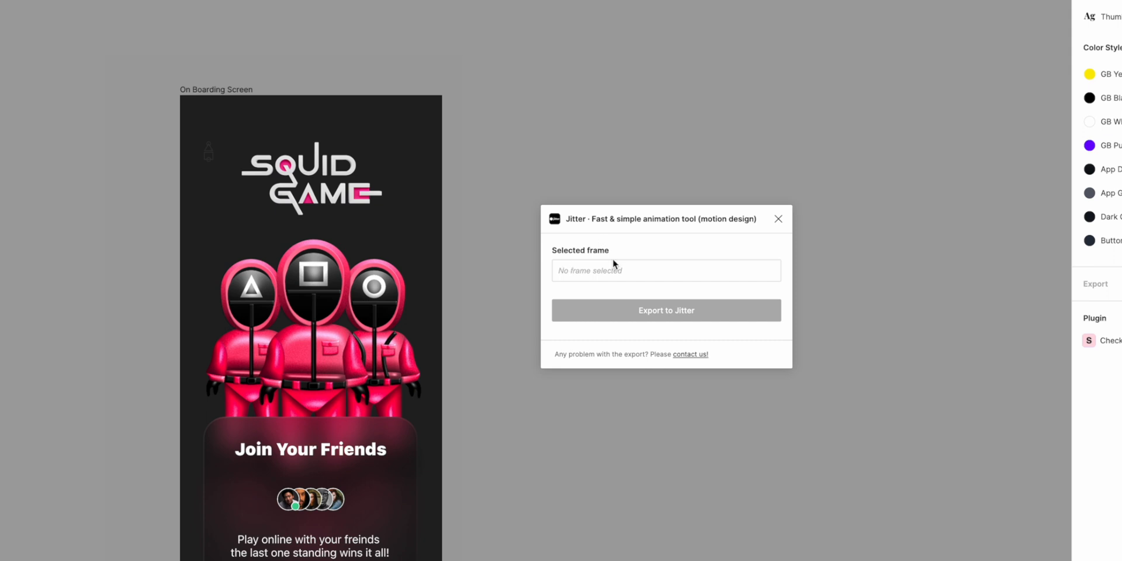
{"action": "left_click", "coordinate": [215, 90]}
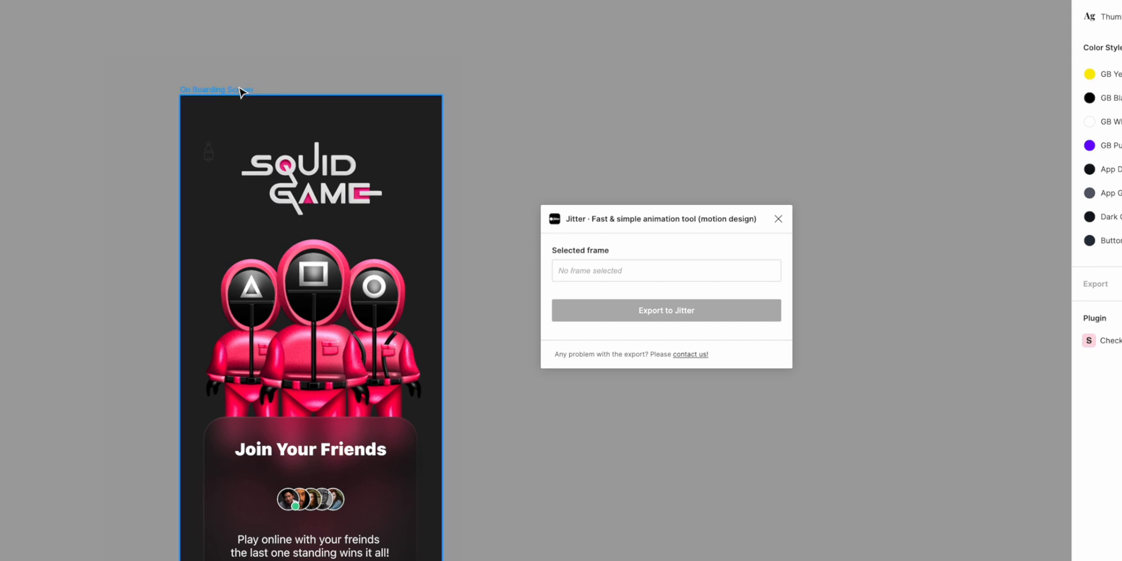
{"action": "left_click", "coordinate": [665, 309]}
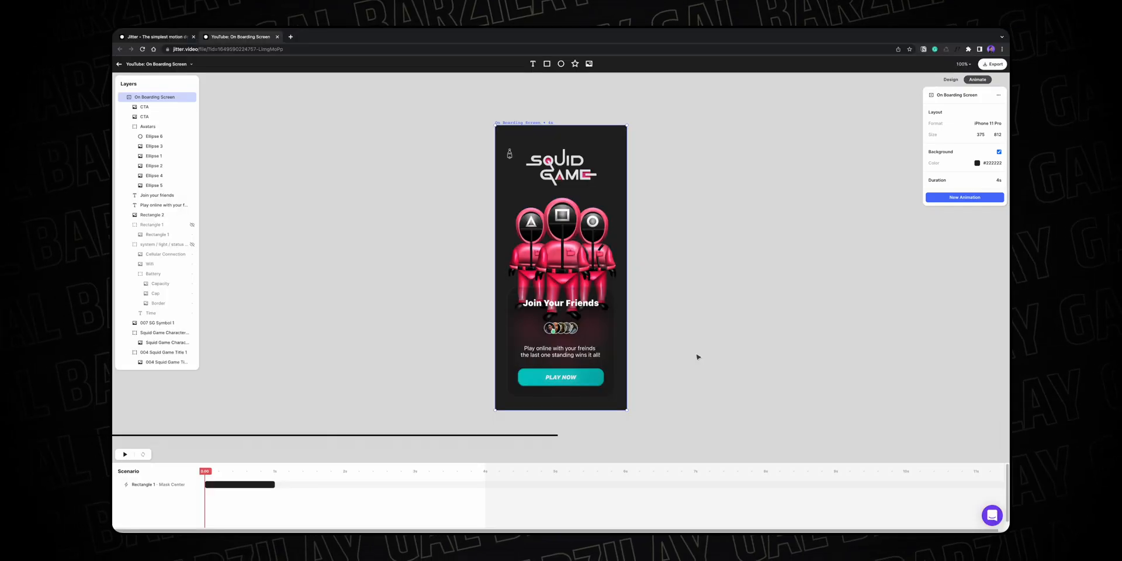
Delete the existing Rectangle 1 Mask Center animation so the scenario timeline is empty.
{"action": "left_click", "coordinate": [157, 233]}
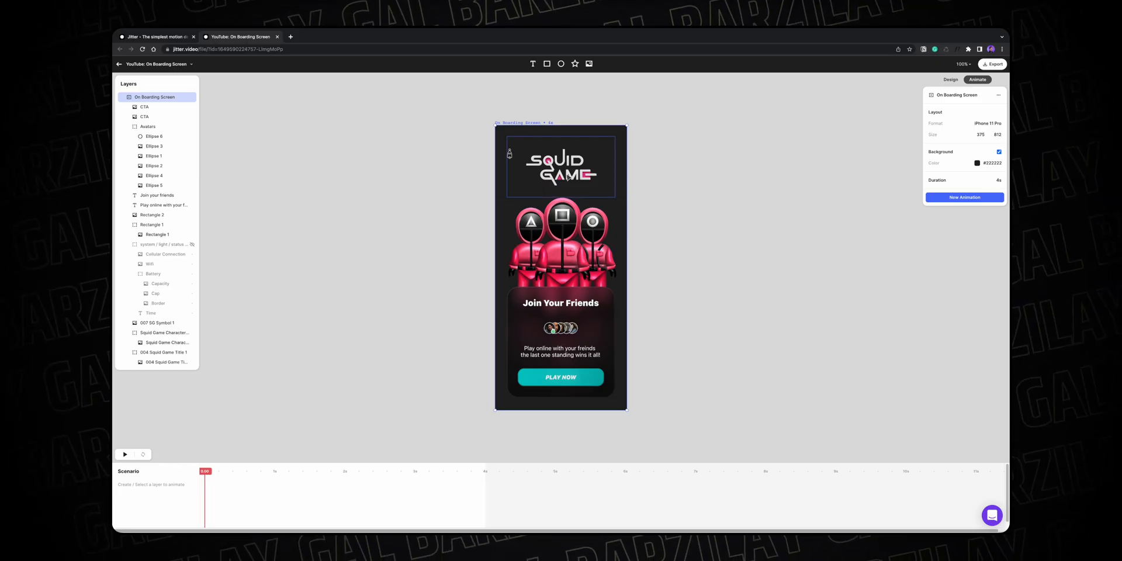
Give the Squid Game title layer a Mask & Slide In entrance directed downward with a chosen easing curve.
{"action": "left_click", "coordinate": [164, 351]}
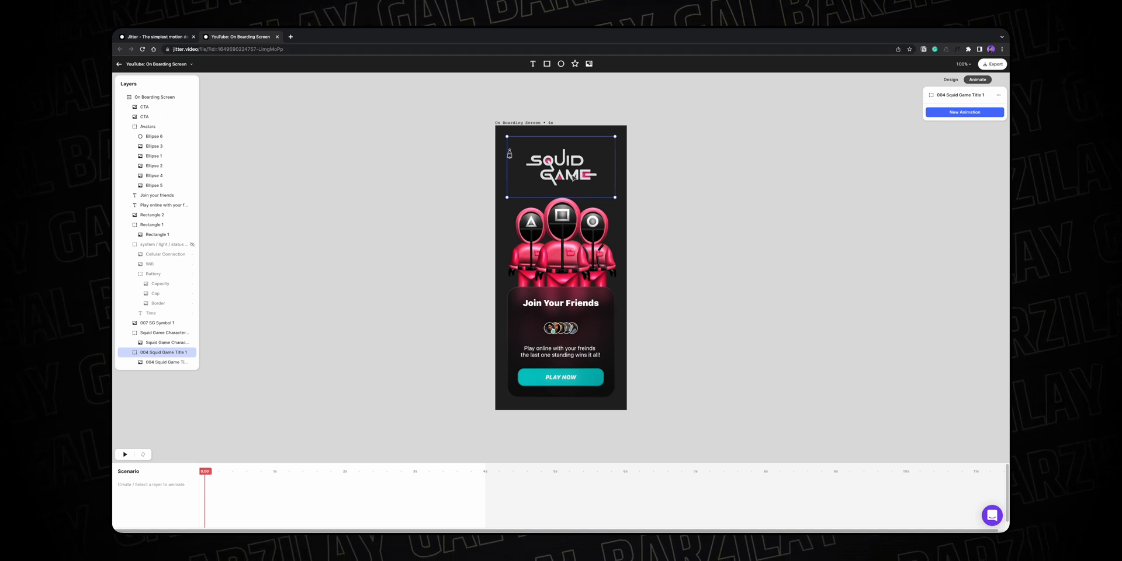
{"action": "mouse_move", "coordinate": [983, 132]}
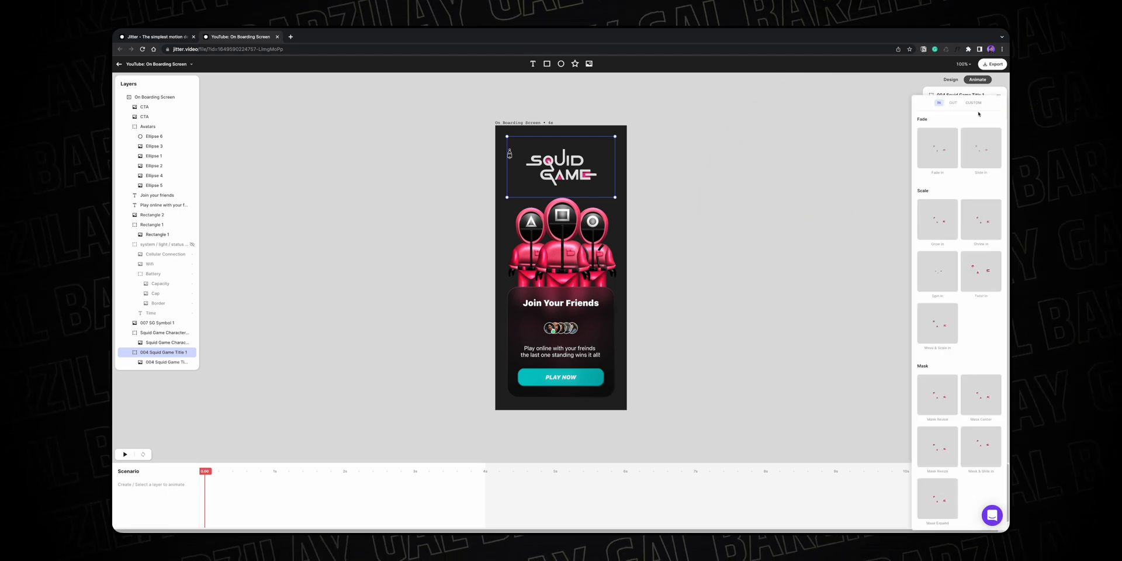
{"action": "mouse_move", "coordinate": [993, 161]}
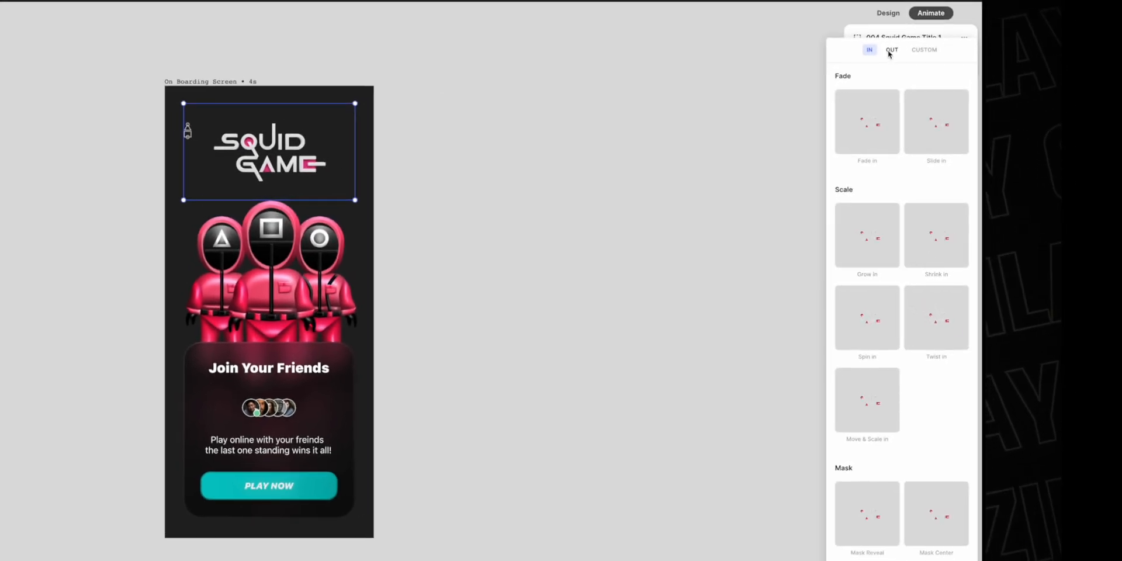
{"action": "left_click", "coordinate": [923, 49]}
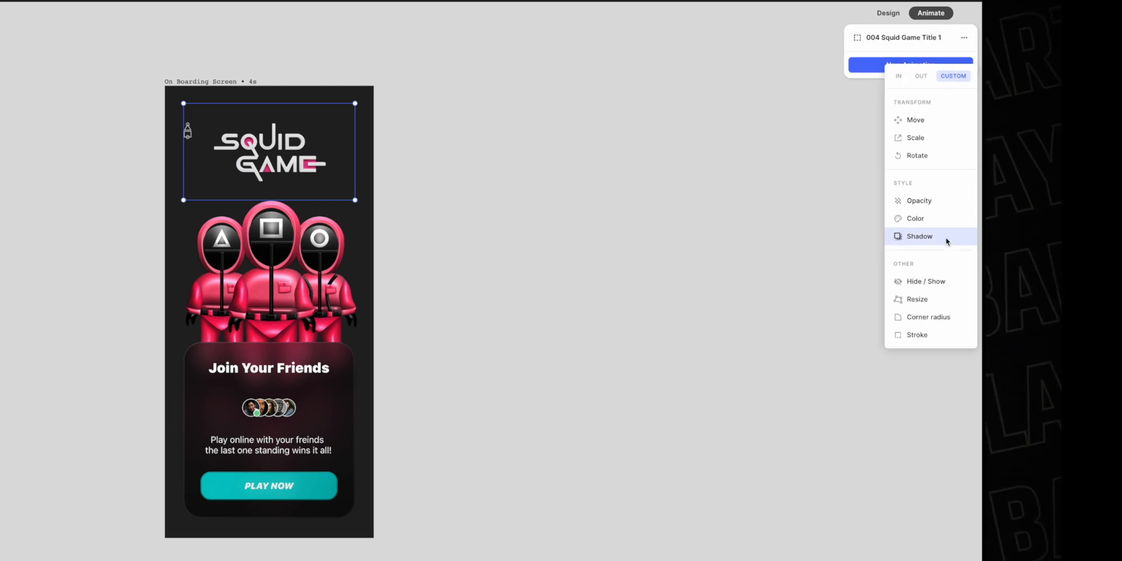
{"action": "left_click", "coordinate": [898, 76]}
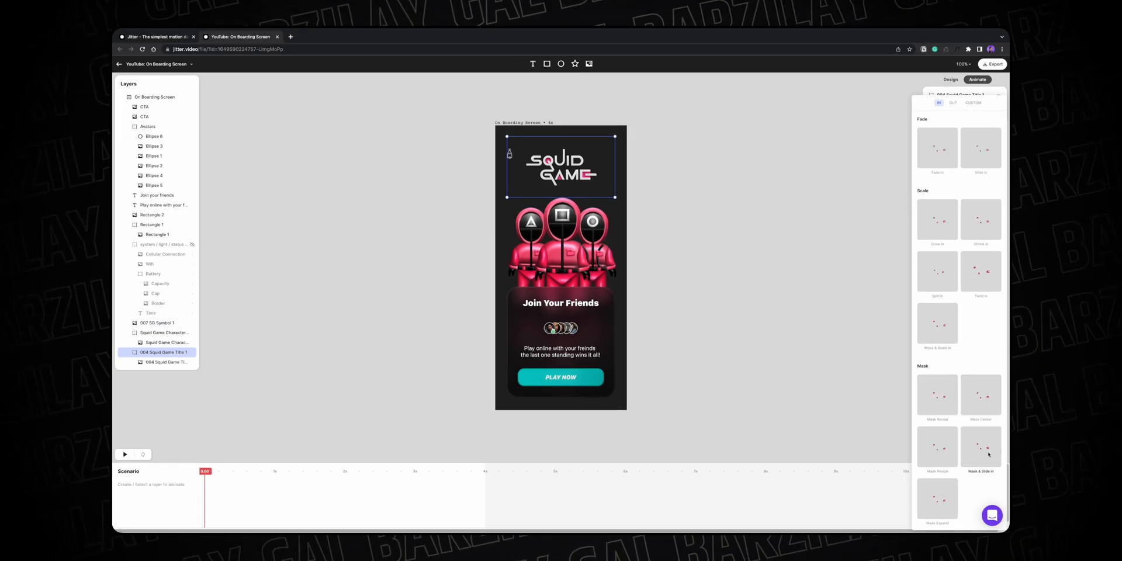
{"action": "left_click", "coordinate": [980, 446]}
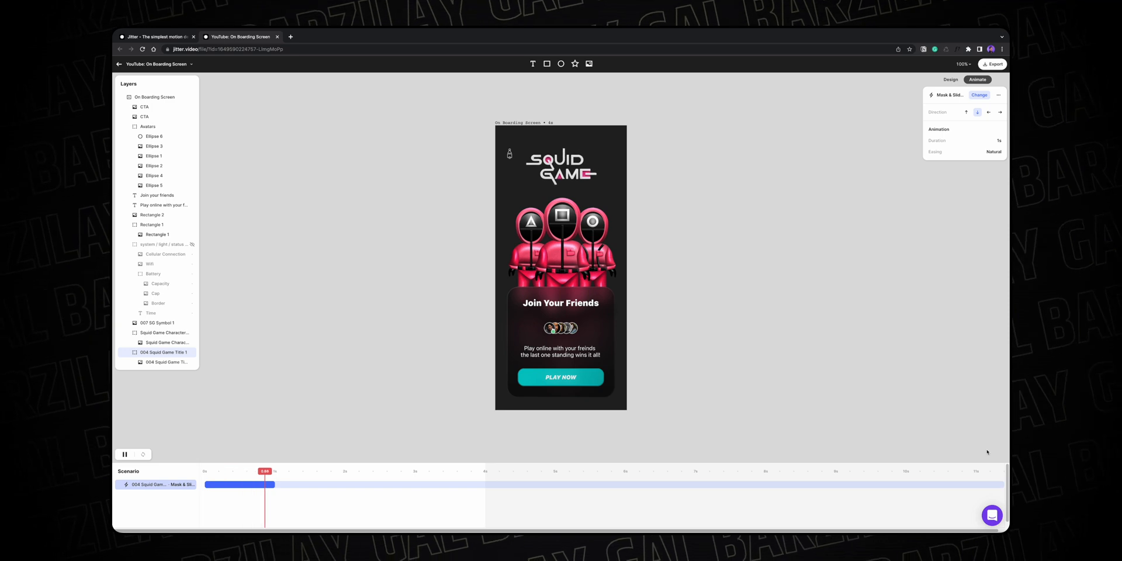
{"action": "left_click", "coordinate": [125, 455]}
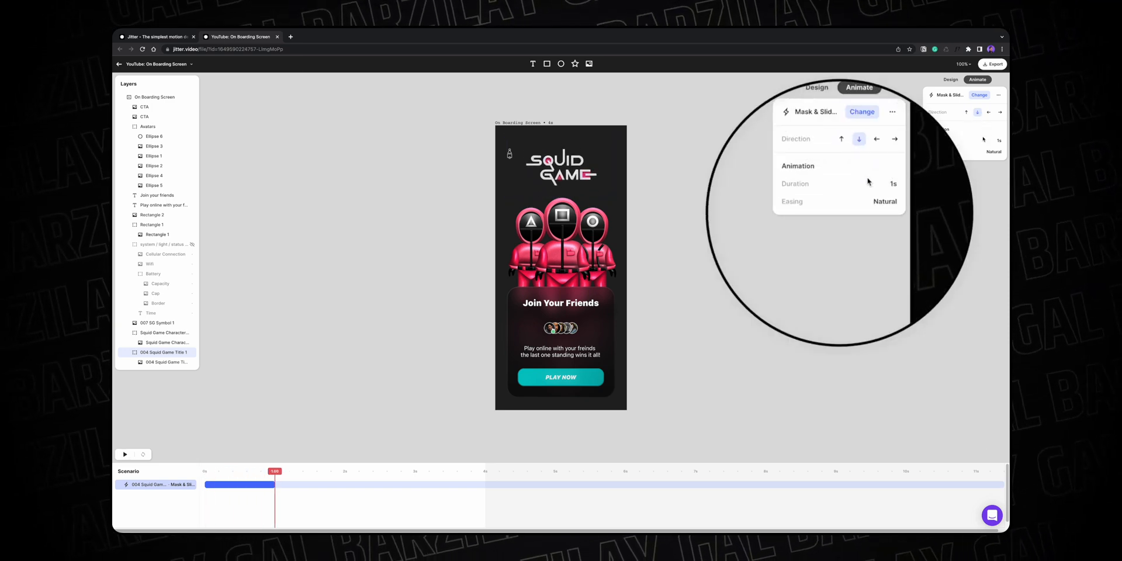
{"action": "left_click", "coordinate": [884, 201]}
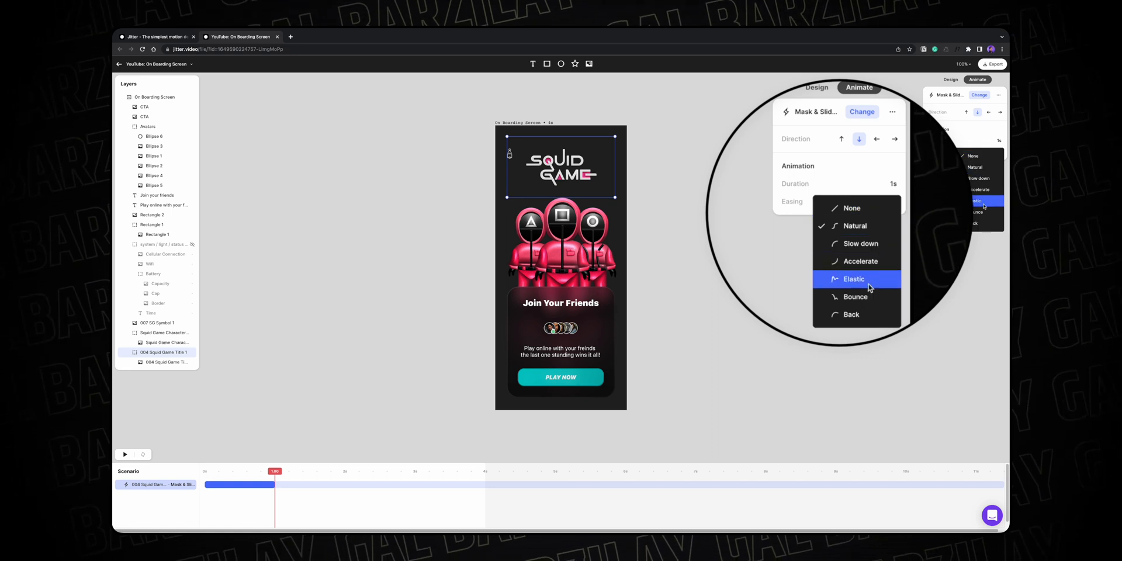
{"action": "left_click", "coordinate": [854, 225]}
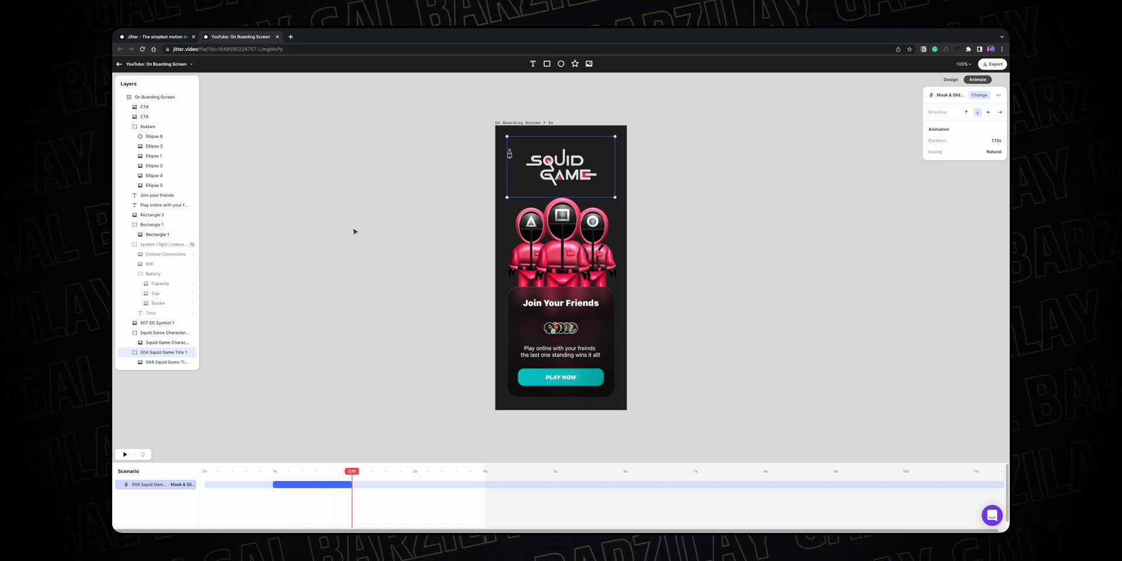
Add a Grow In entrance to the Squid Game characters illustration and preview it playing after the title.
{"action": "left_click", "coordinate": [165, 333]}
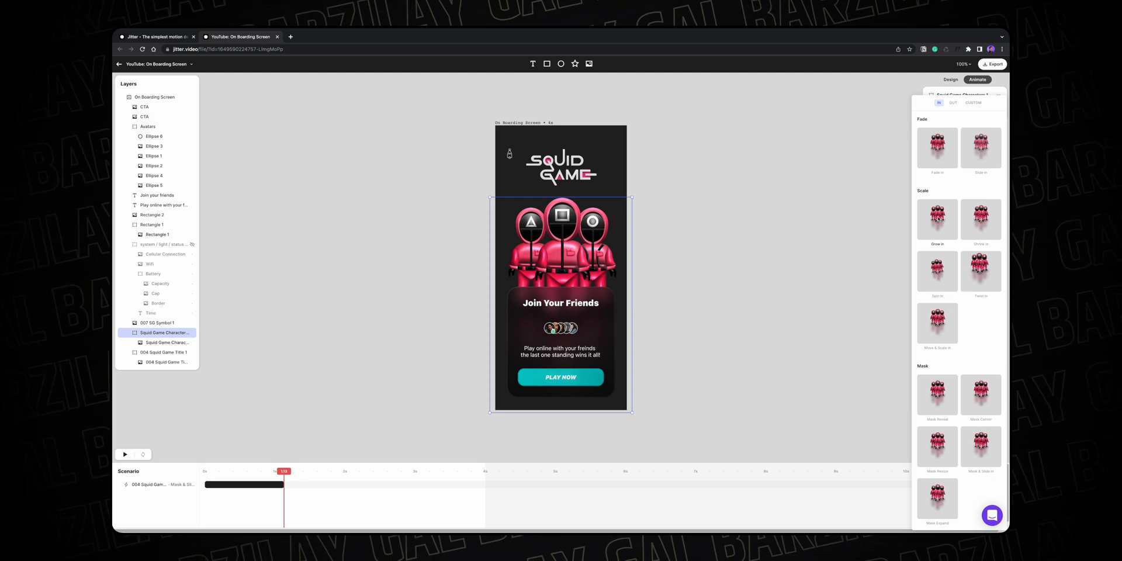
{"action": "left_click", "coordinate": [936, 219]}
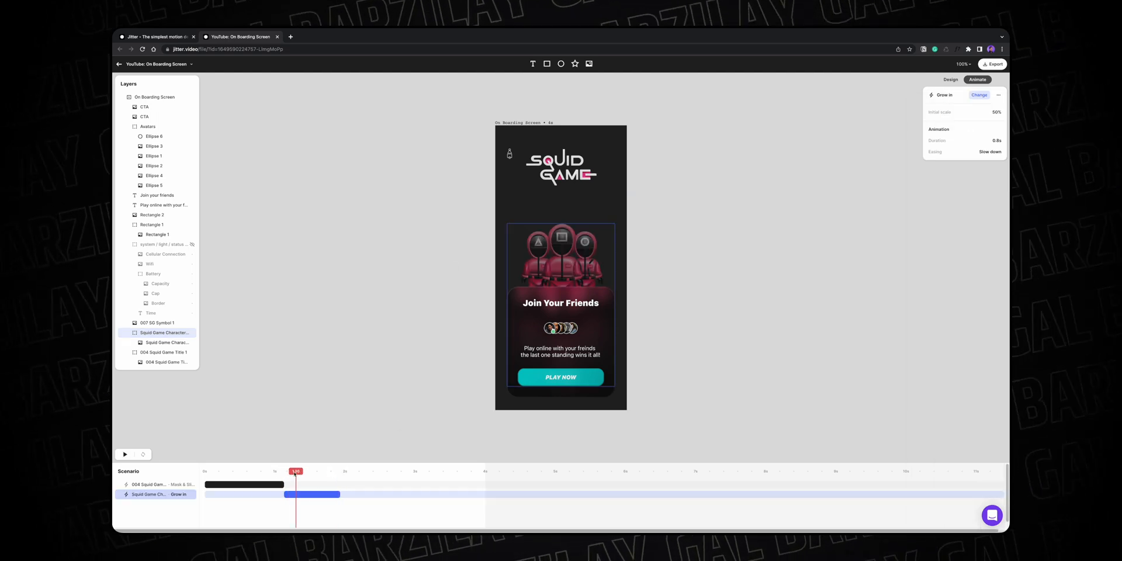
{"action": "left_click", "coordinate": [125, 454]}
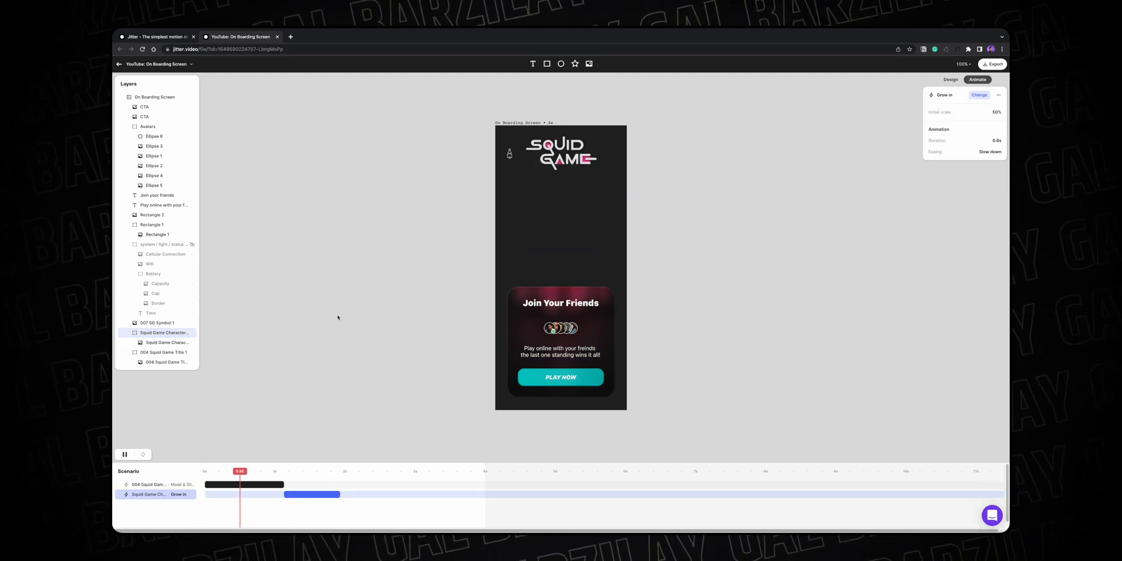
{"action": "left_click", "coordinate": [125, 455]}
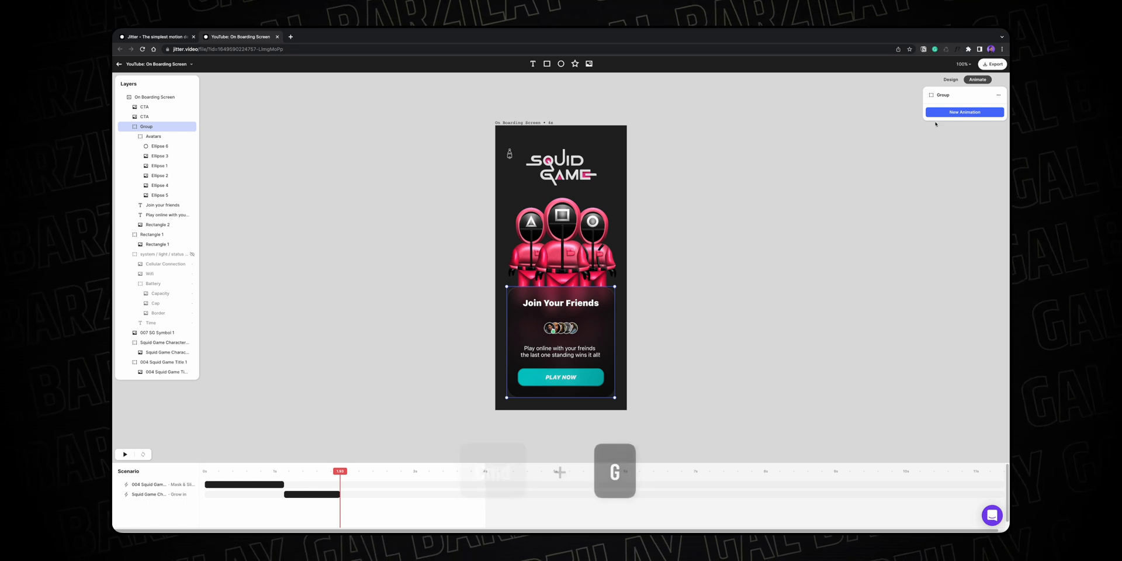
Apply a Move & Scale In entrance to the Join Your Friends card group.
{"action": "left_click", "coordinate": [964, 112]}
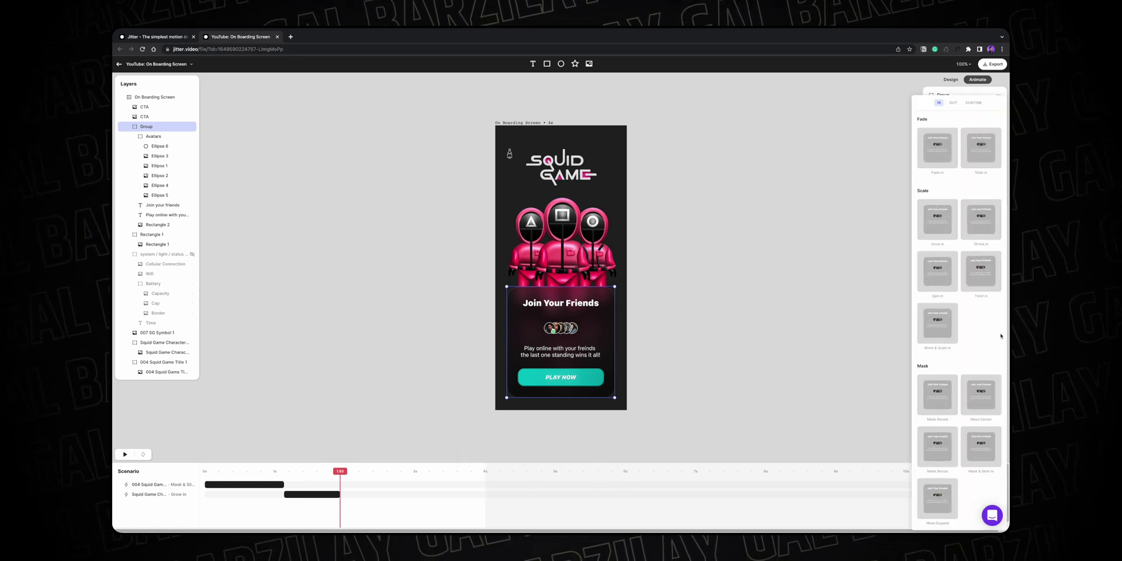
{"action": "left_click", "coordinate": [937, 323]}
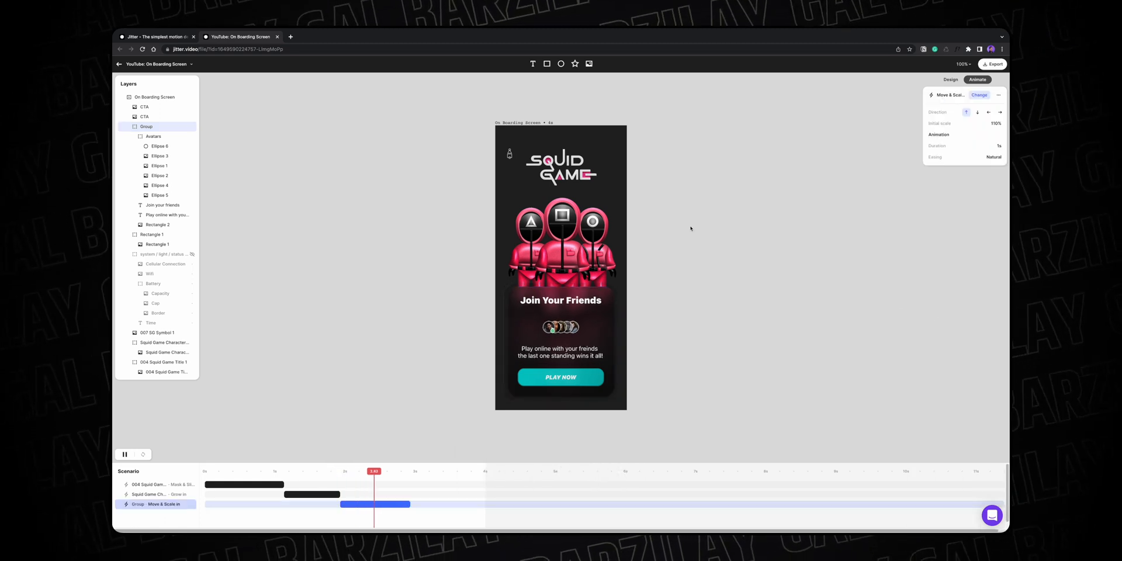
{"action": "left_click", "coordinate": [155, 97]}
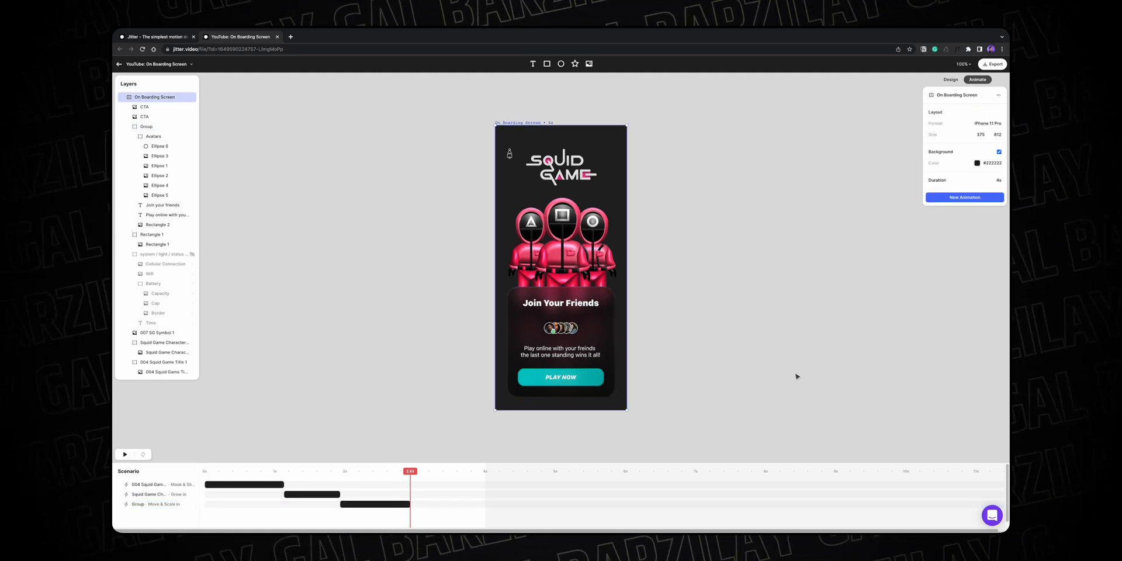
Give the PLAY NOW CTA button a Mask Center reveal and preview it.
{"action": "left_click", "coordinate": [144, 106]}
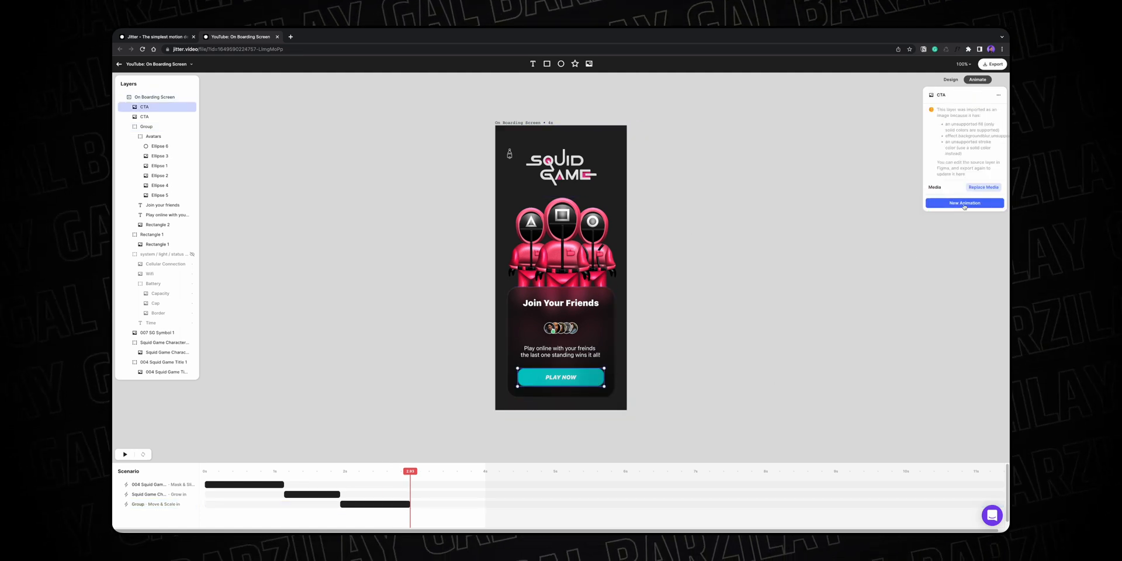
{"action": "left_click", "coordinate": [964, 203]}
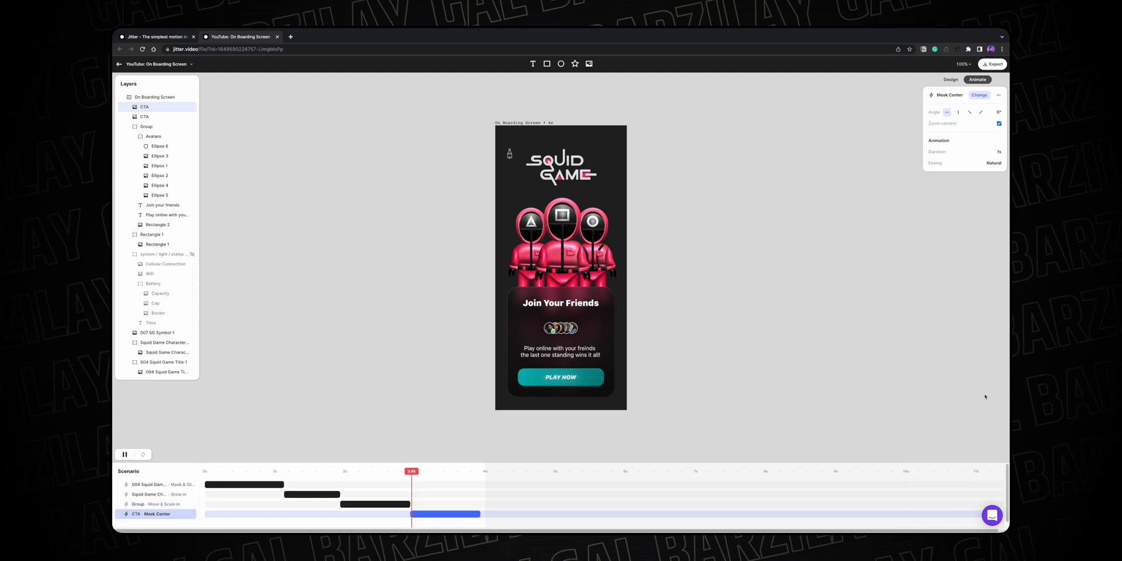
{"action": "left_click", "coordinate": [125, 453]}
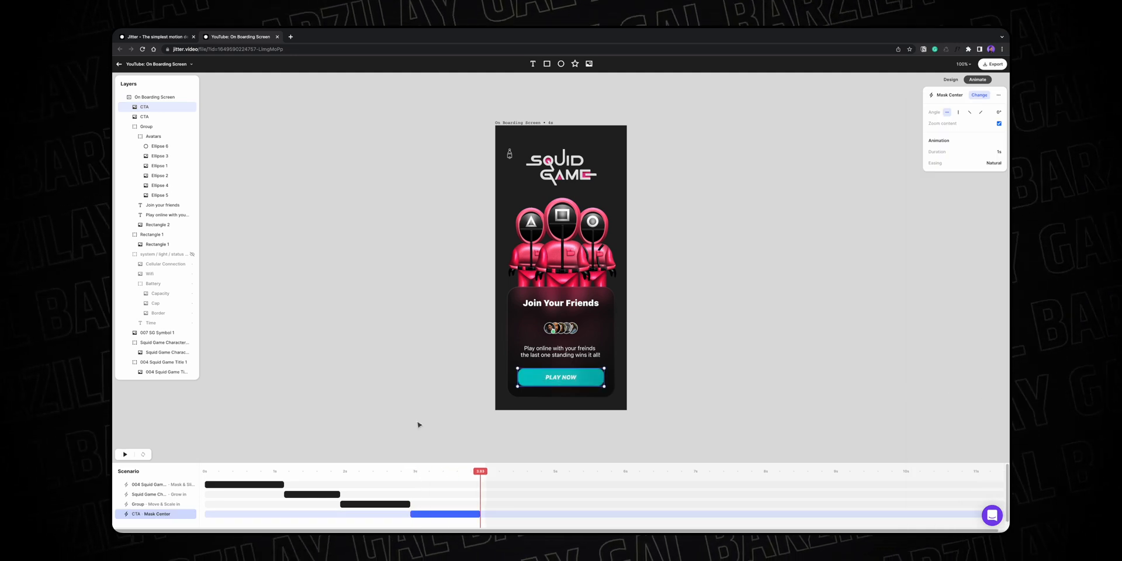
{"action": "left_click", "coordinate": [163, 362]}
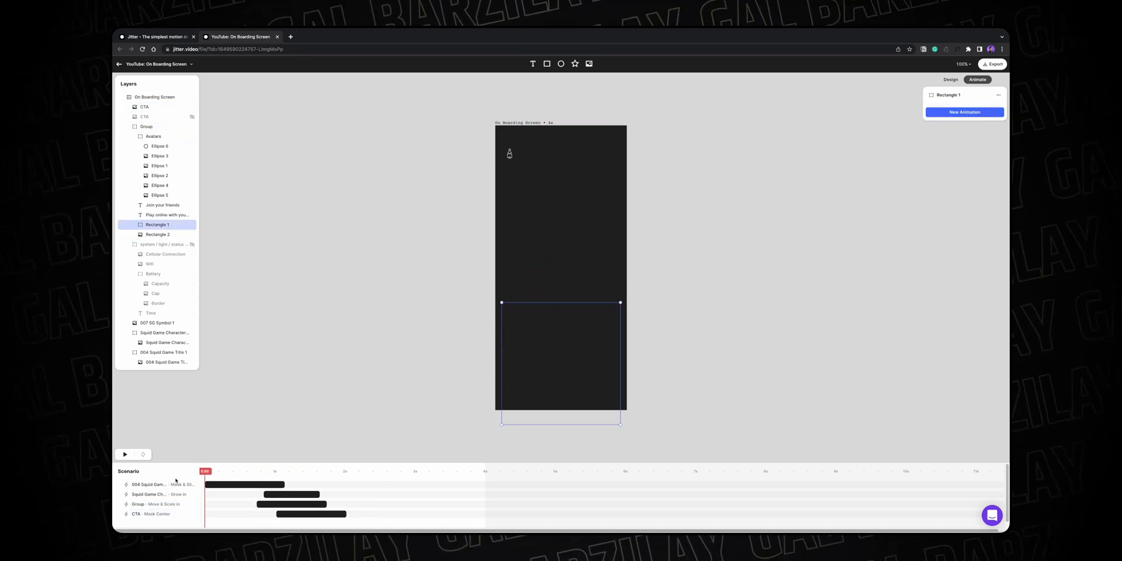
Play the full staggered four-animation sequence from the start to check the overlap.
{"action": "left_click", "coordinate": [125, 454]}
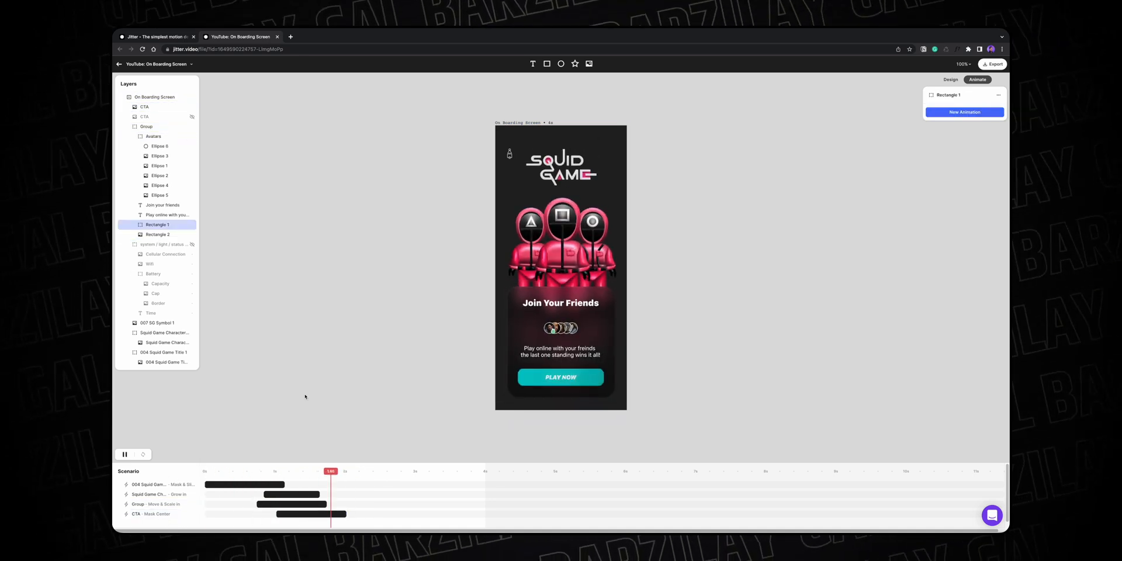
{"action": "left_click", "coordinate": [124, 454]}
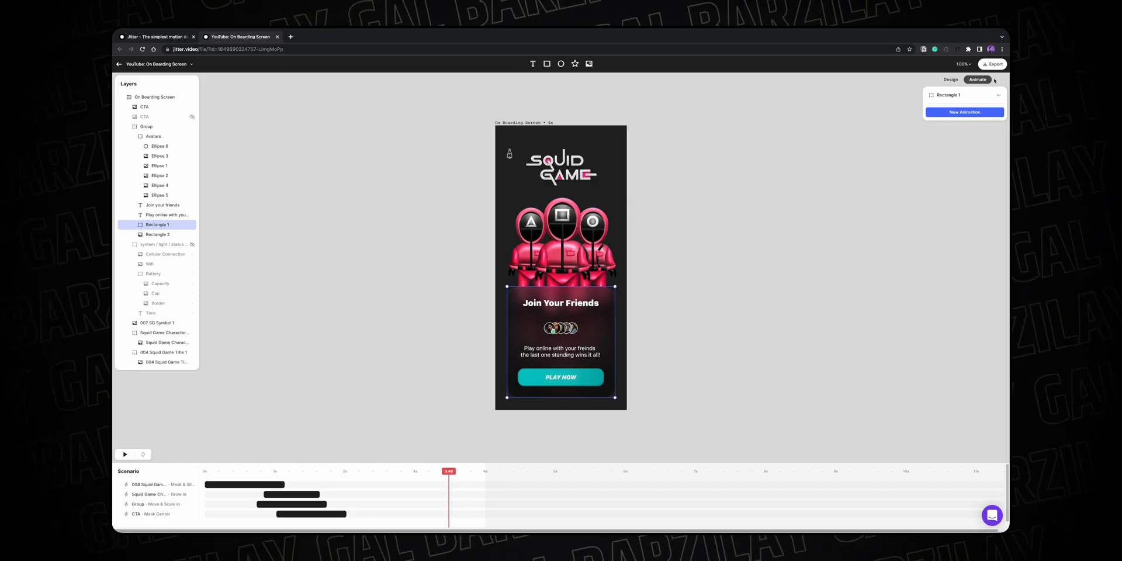
{"action": "left_click", "coordinate": [992, 63]}
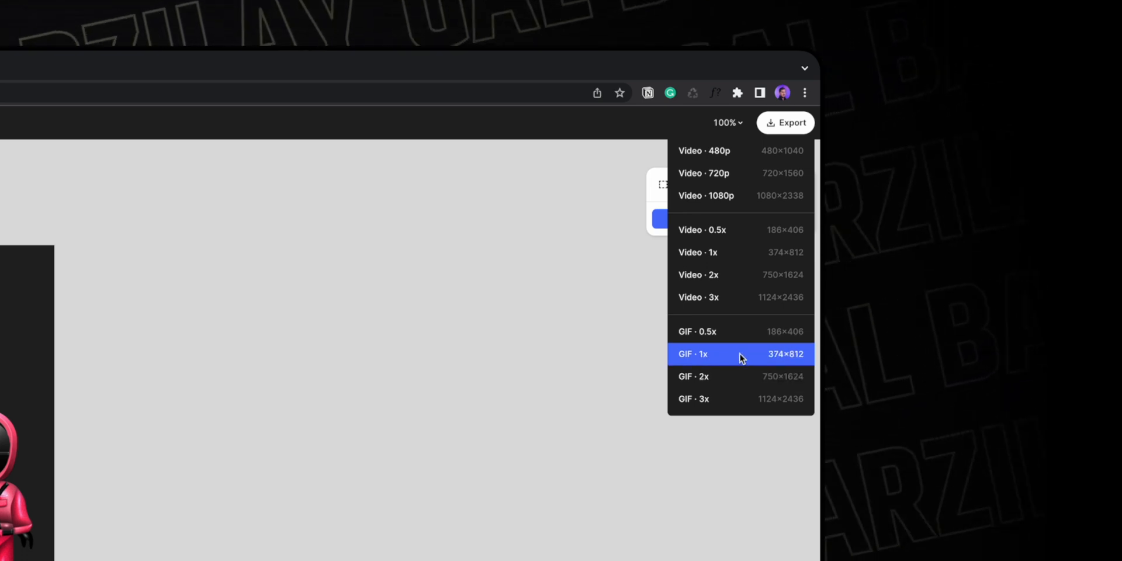
Export the animation as GIF · 1x at 374×812.
{"action": "left_click", "coordinate": [715, 353]}
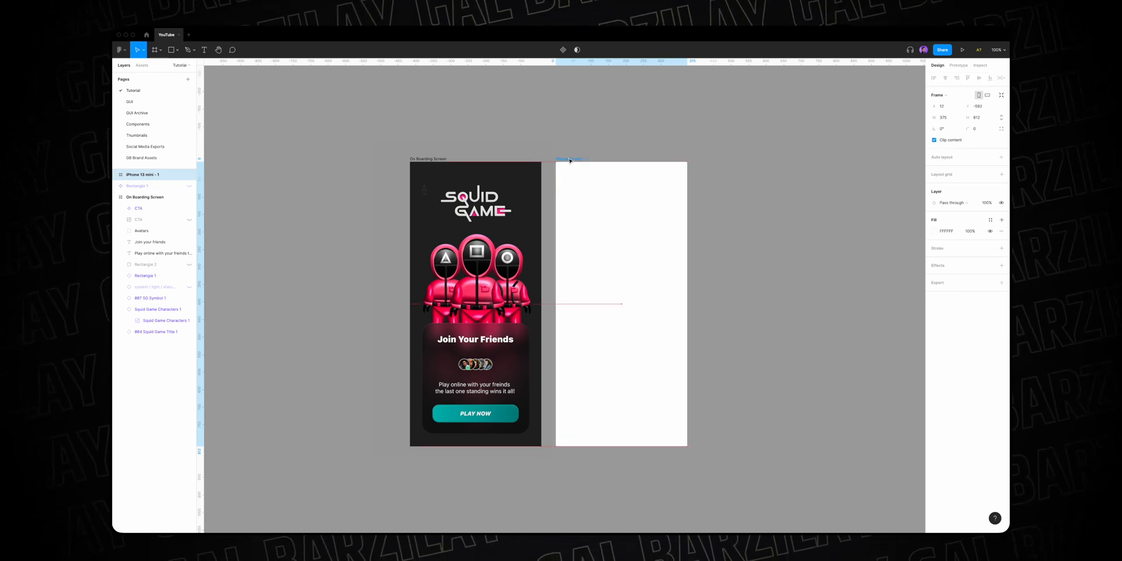
Drop the exported GIF into the empty phone frame beside the design and present it as a phone preview.
{"action": "left_click", "coordinate": [621, 303]}
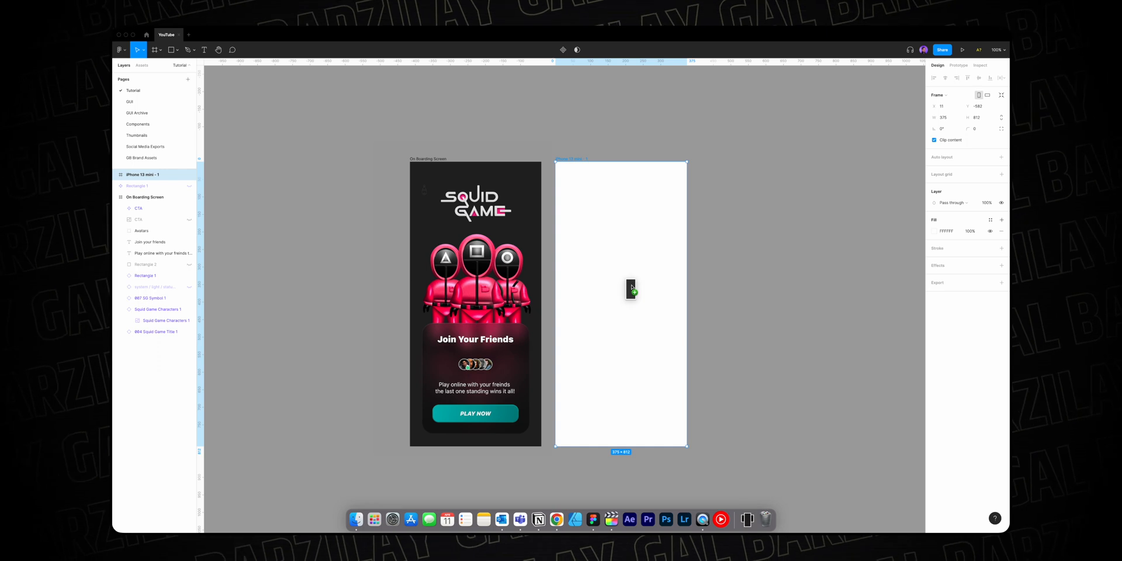
{"action": "left_click", "coordinate": [629, 287]}
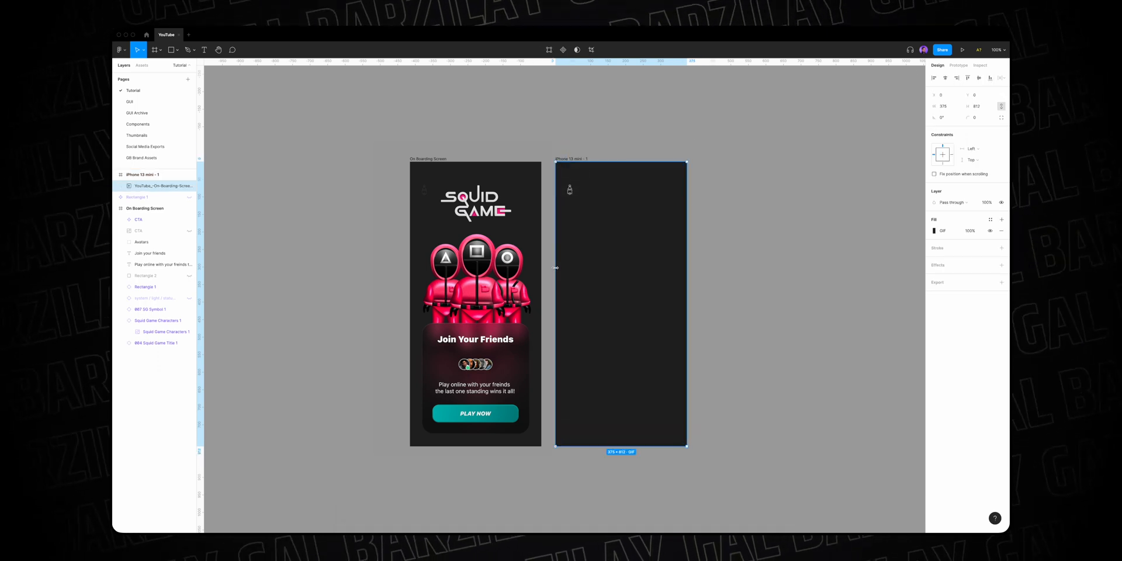
{"action": "left_click", "coordinate": [961, 49]}
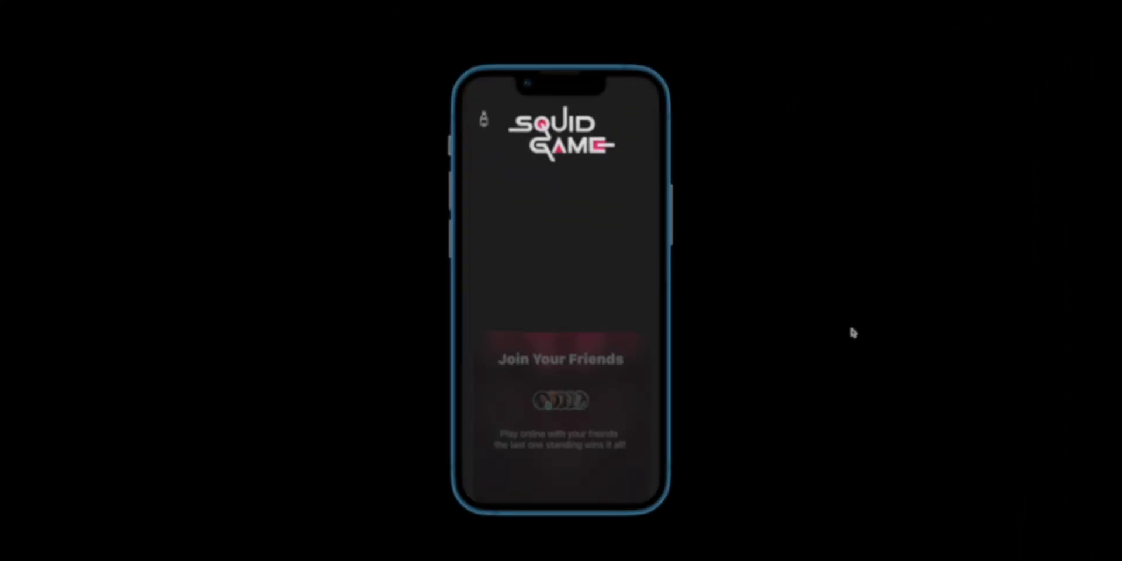